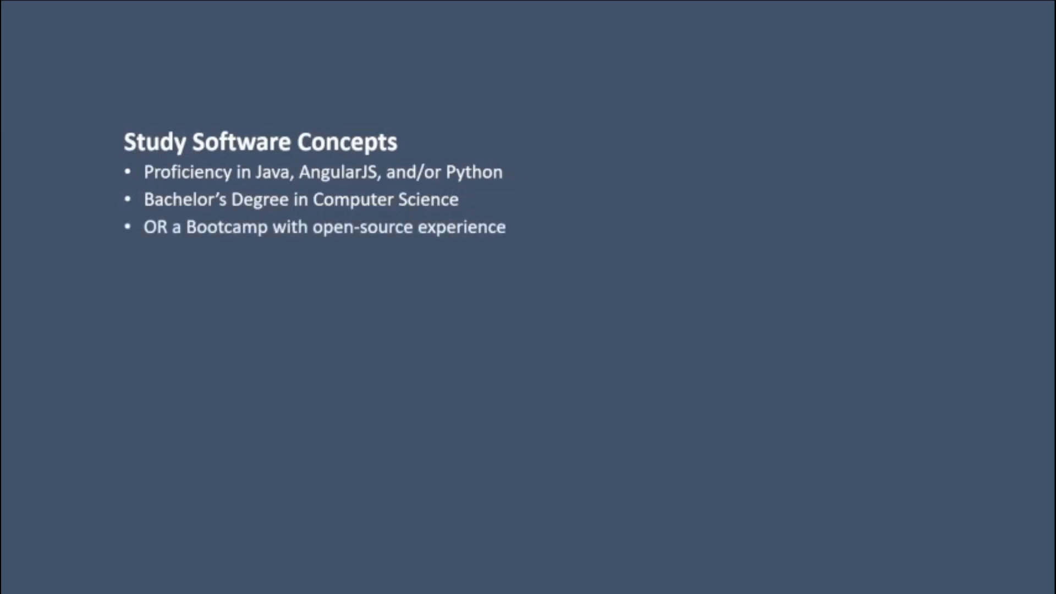
type("Computer Networking")
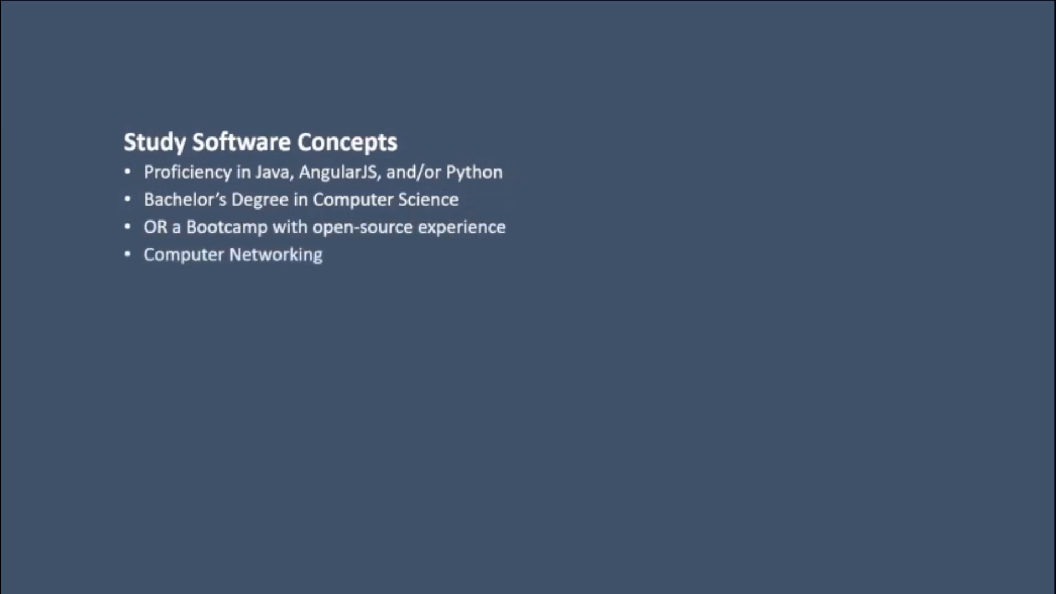